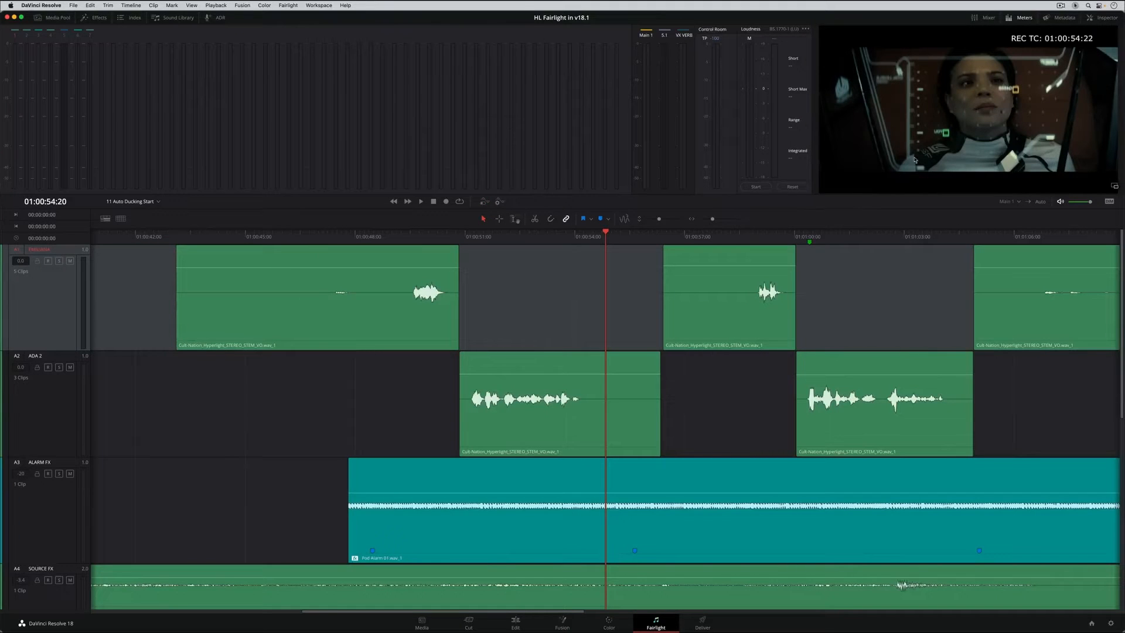
Enable Voice Isolation on the film dialogue track, briefly toggling Dialogue Leveler on and off
left_click(1097, 19)
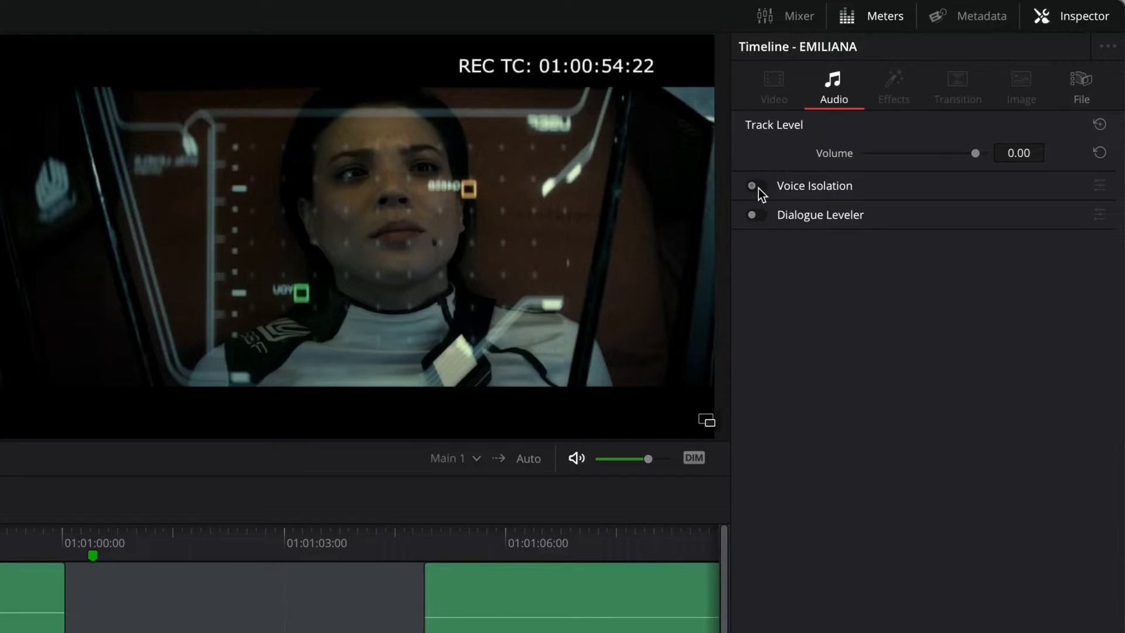
left_click(755, 185)
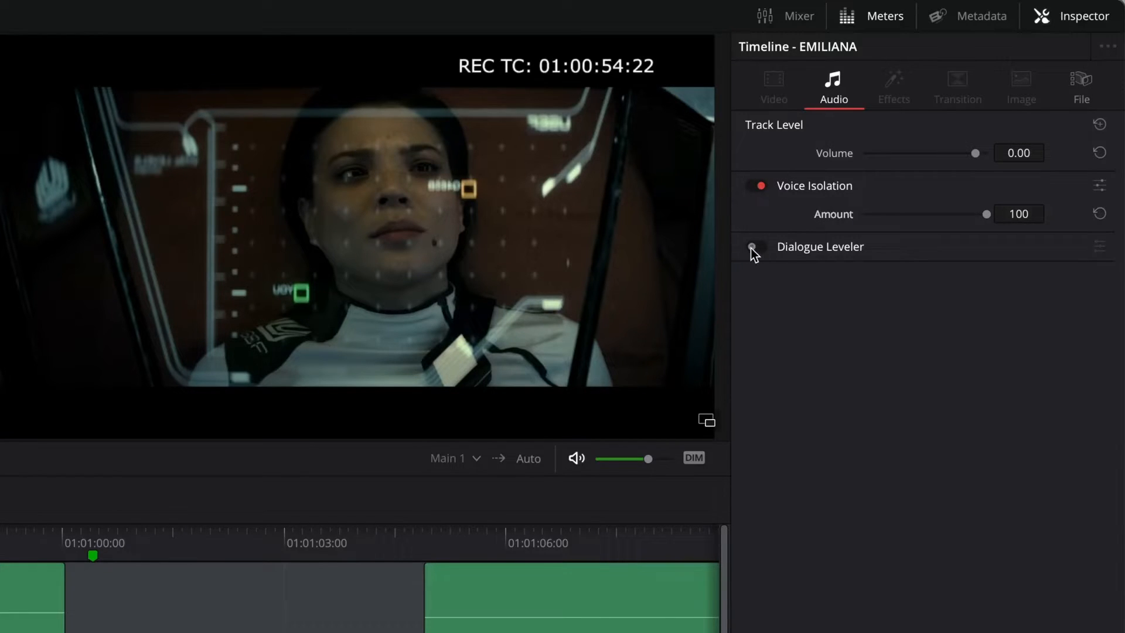
left_click(757, 246)
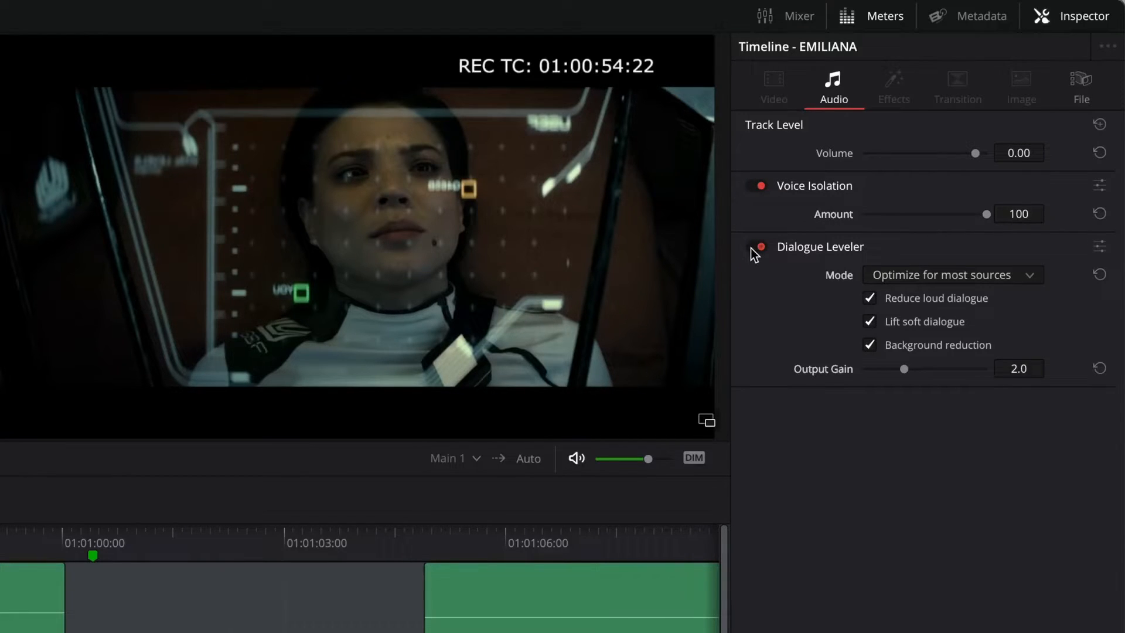
left_click(752, 246)
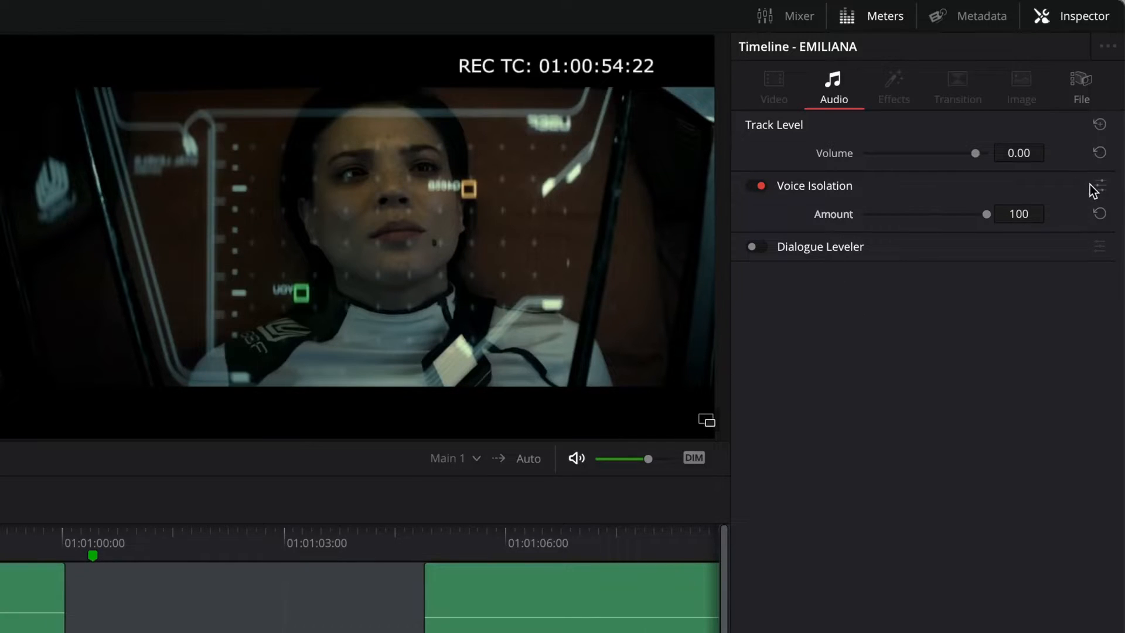
left_click(1099, 184)
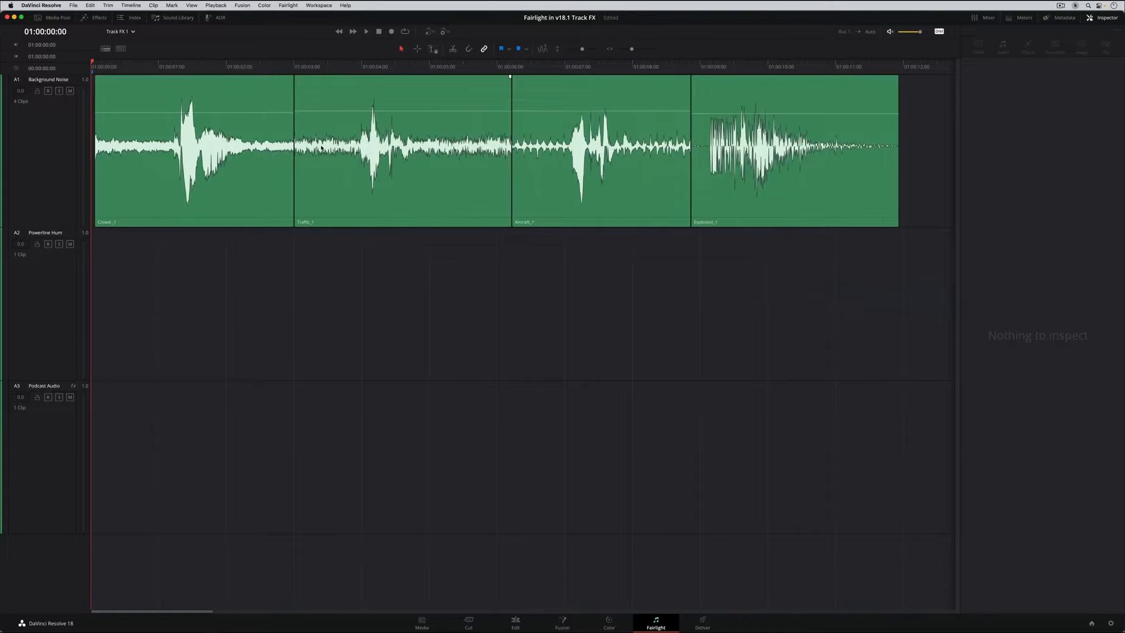
Play the Background Noise clips and enable Voice Isolation on that track
left_click(366, 32)
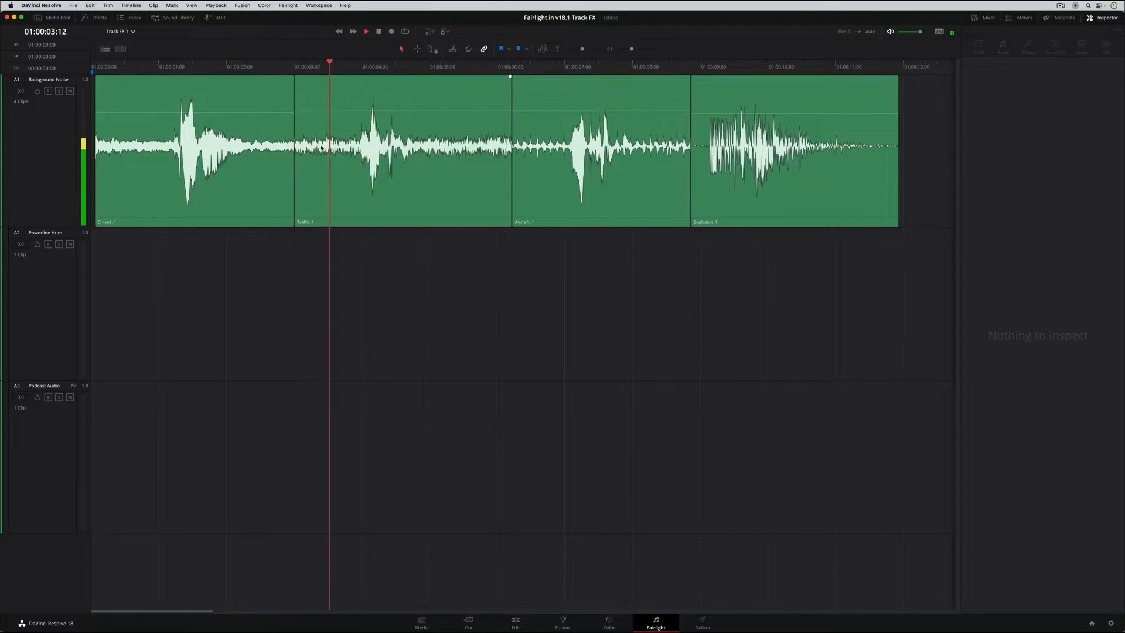
left_click(368, 31)
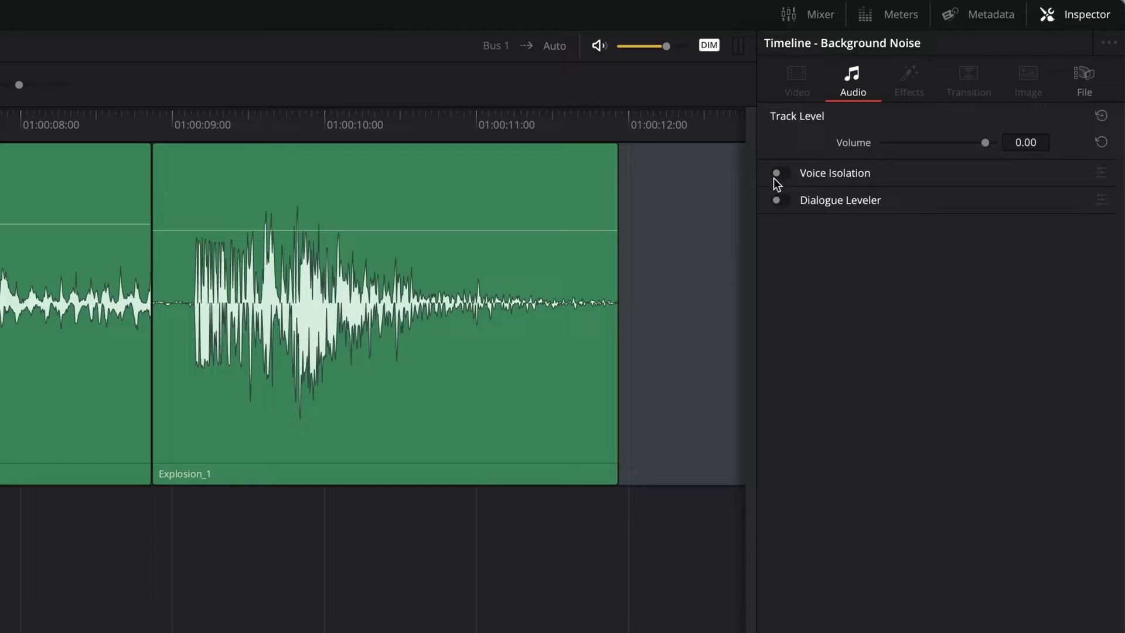
left_click(778, 172)
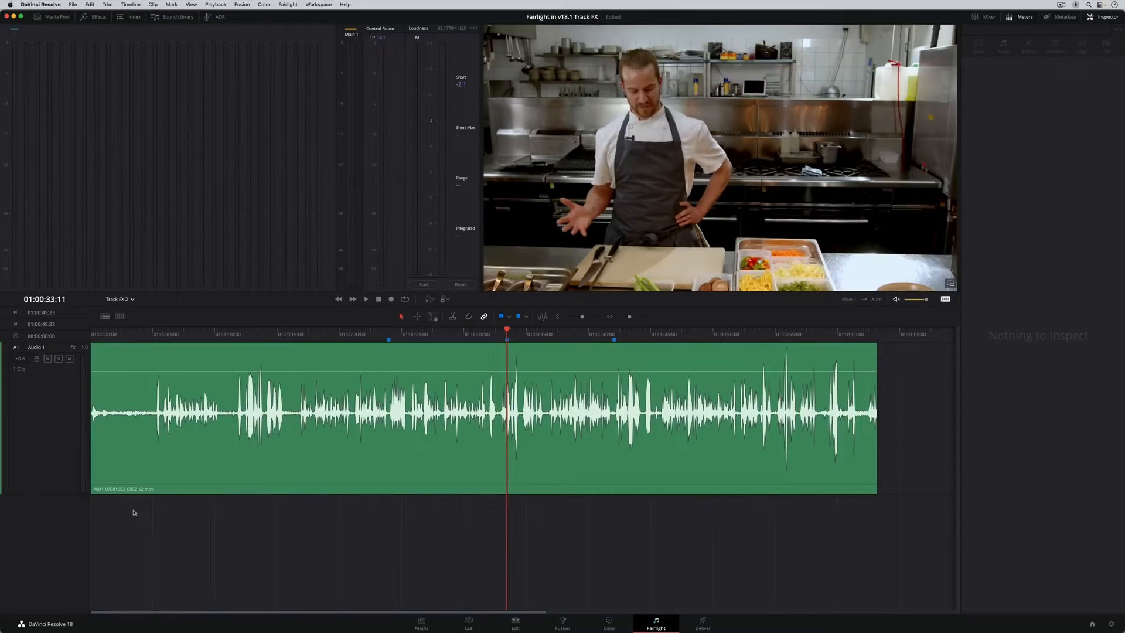
Enable Voice Isolation on the chef clip's track and lower its amount to 78
left_click(366, 300)
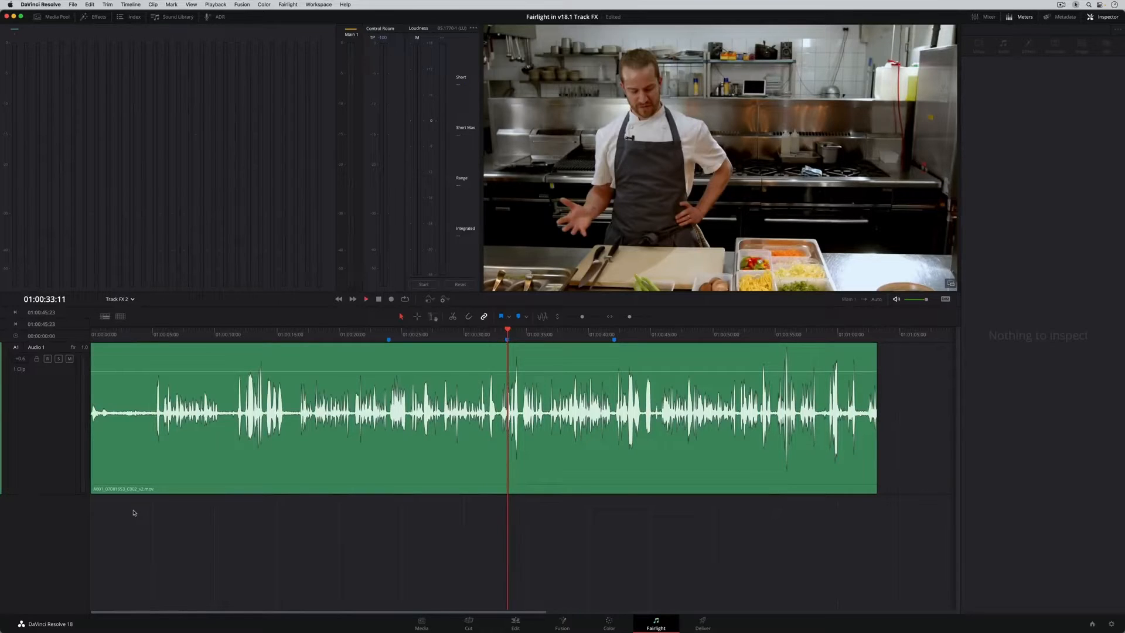
left_click(366, 300)
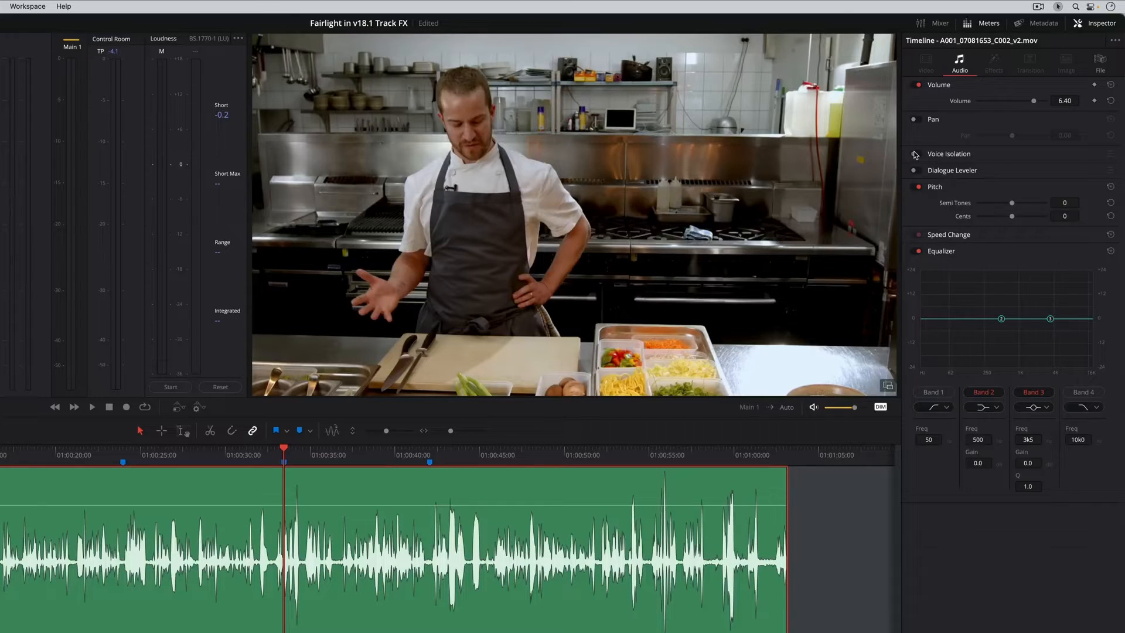
left_click(915, 155)
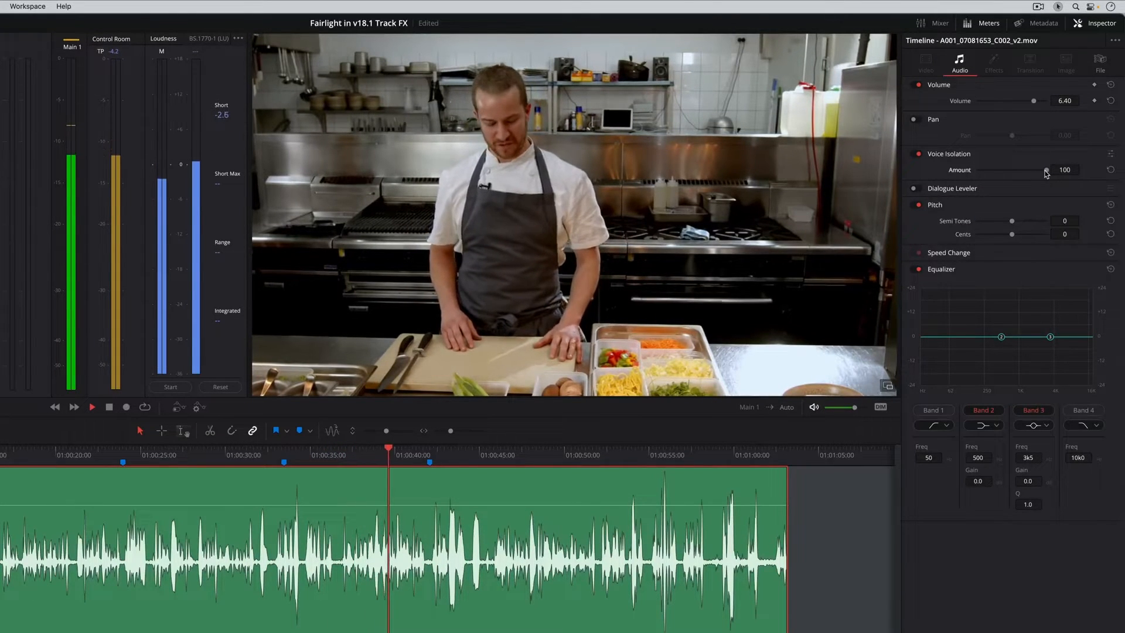
left_click_drag(1046, 169, 1027, 170)
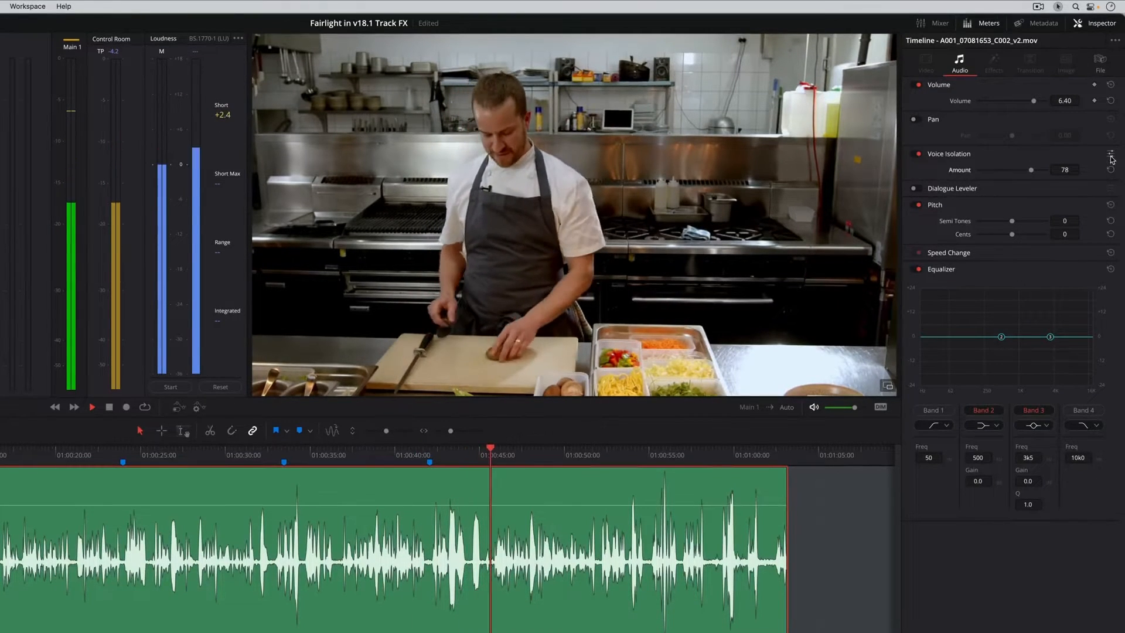
left_click(1108, 153)
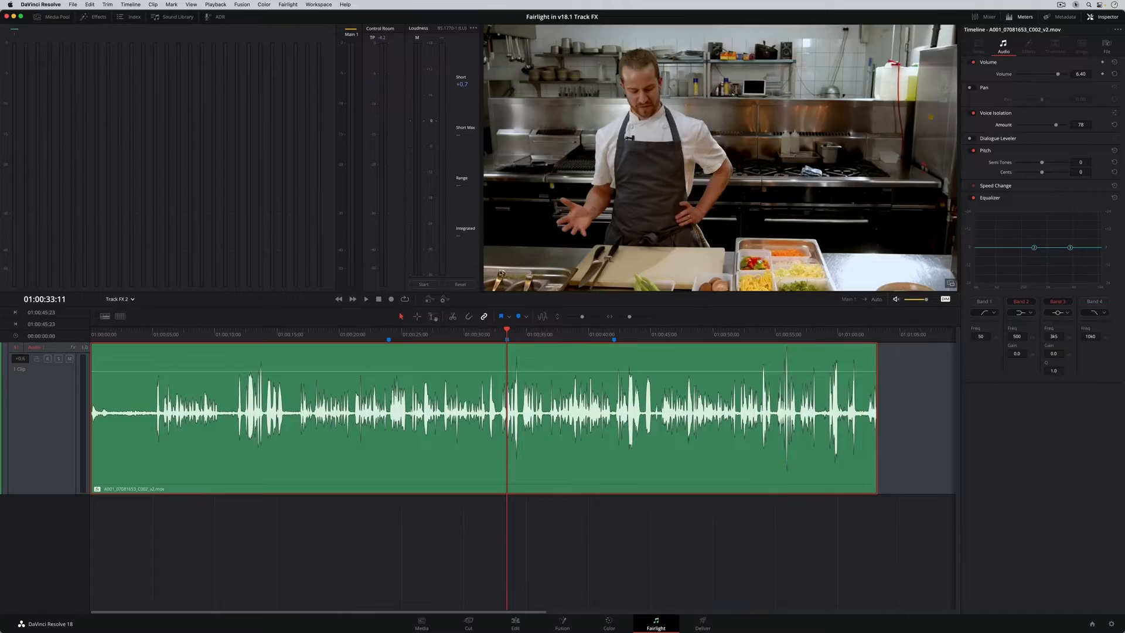
Review the chef clip's Voice Isolation at amount 100 via the Edit and Cut pages, then go to Track FX 1
left_click(516, 624)
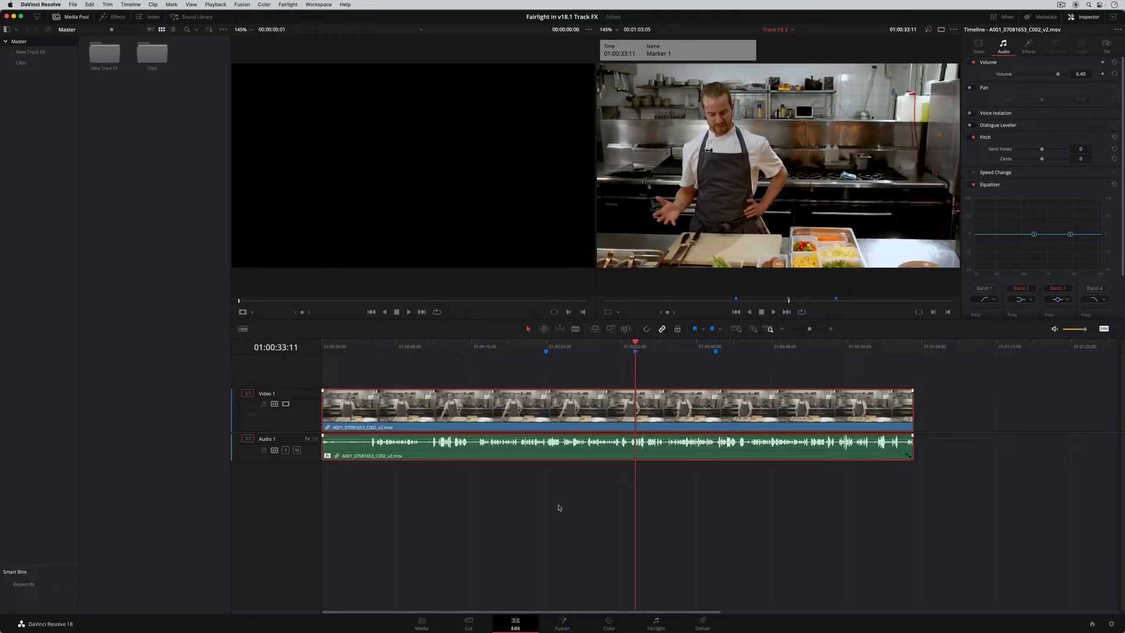
left_click(467, 624)
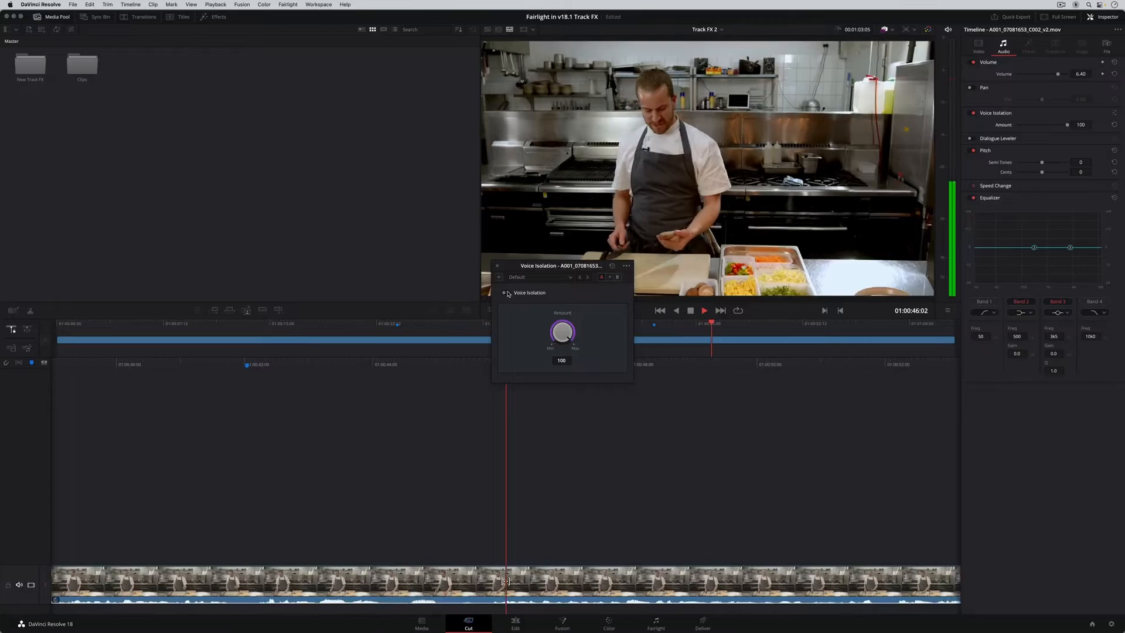
left_click(703, 310)
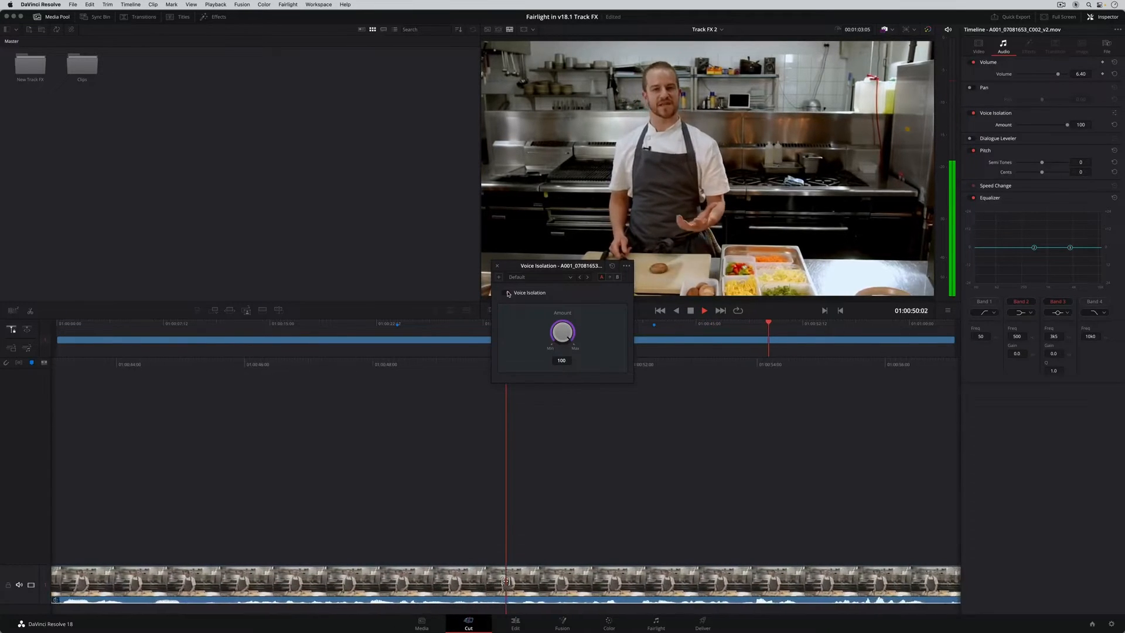
left_click(656, 625)
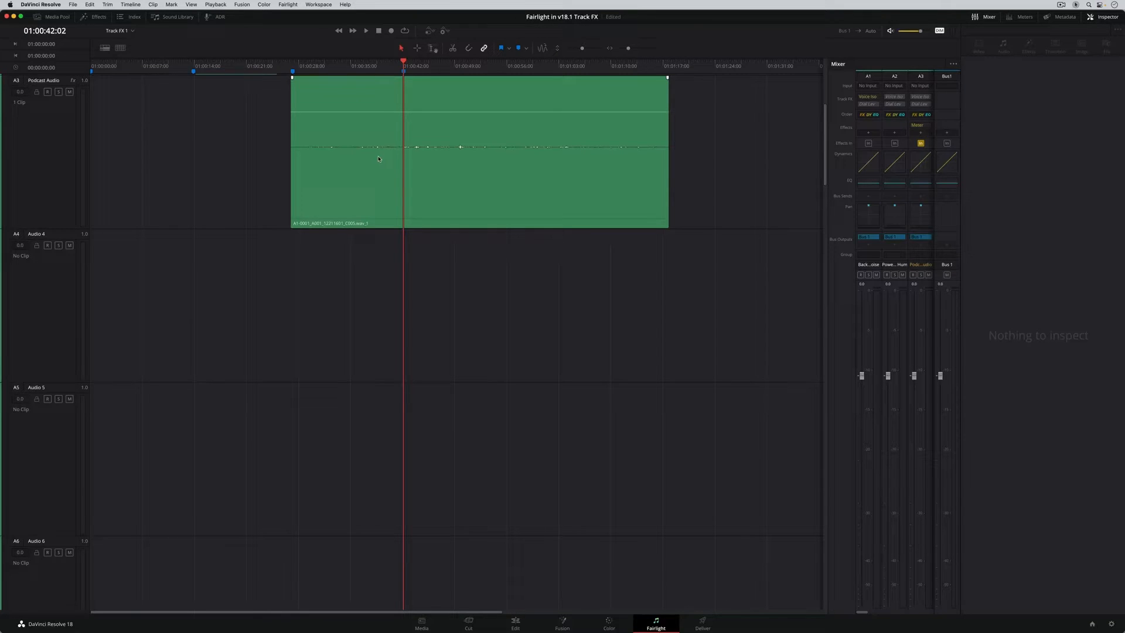
Enable Voice Isolation on the Podcast Audio track from the Mixer and show its full controls
left_click(368, 32)
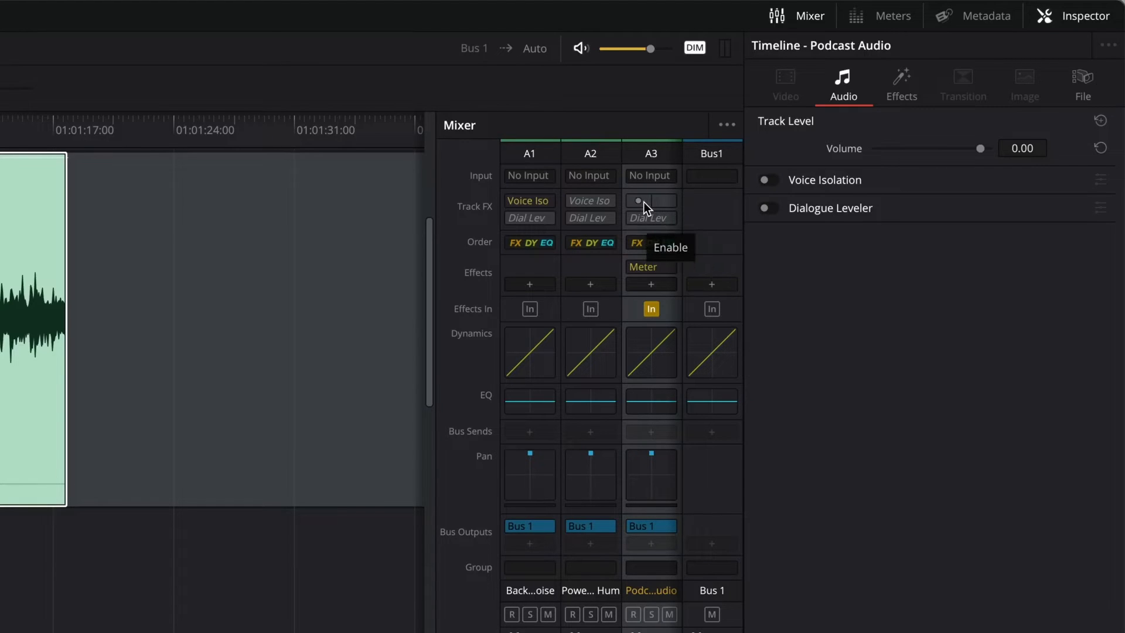
left_click(642, 201)
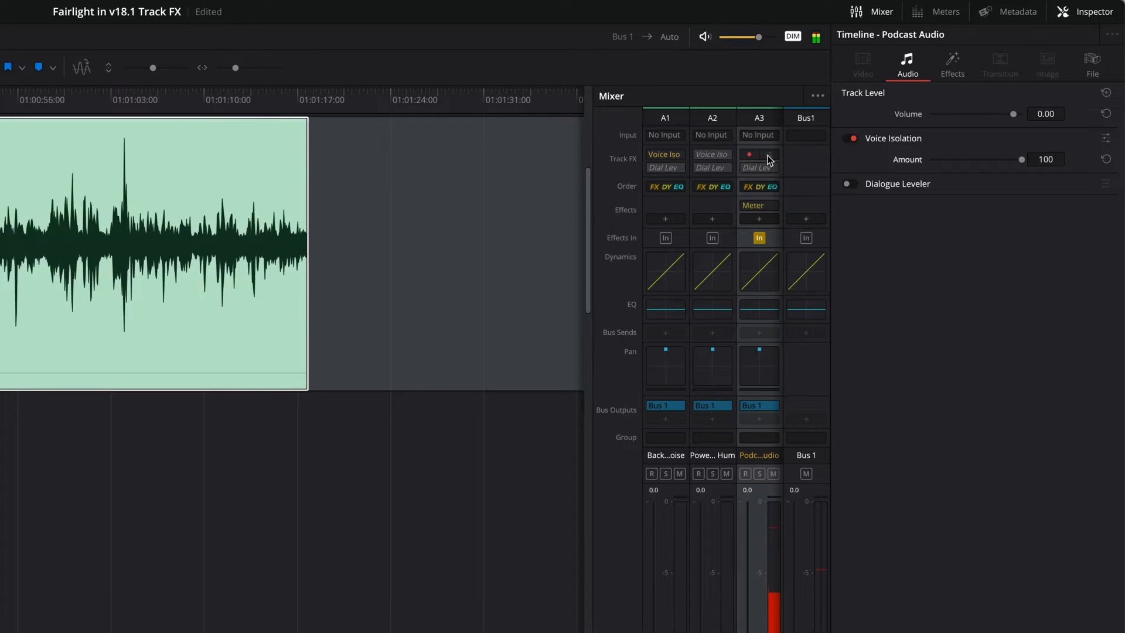
left_click(758, 155)
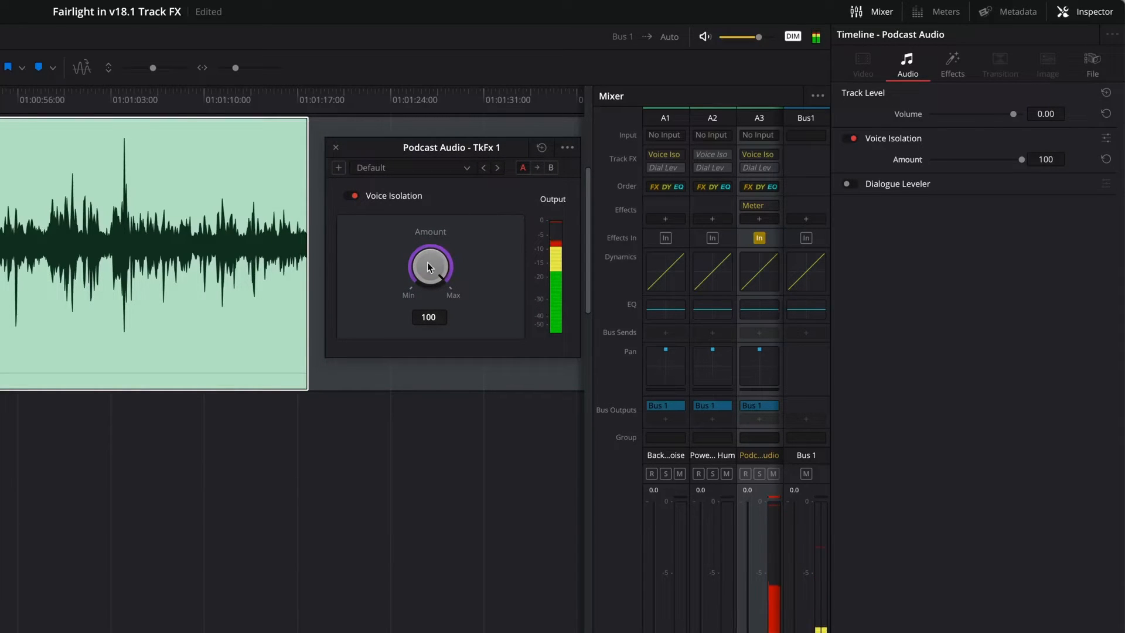
Lower the podcast track's Voice Isolation amount to 91 and move to the PHILIP timeline
left_click_drag(430, 266, 423, 273)
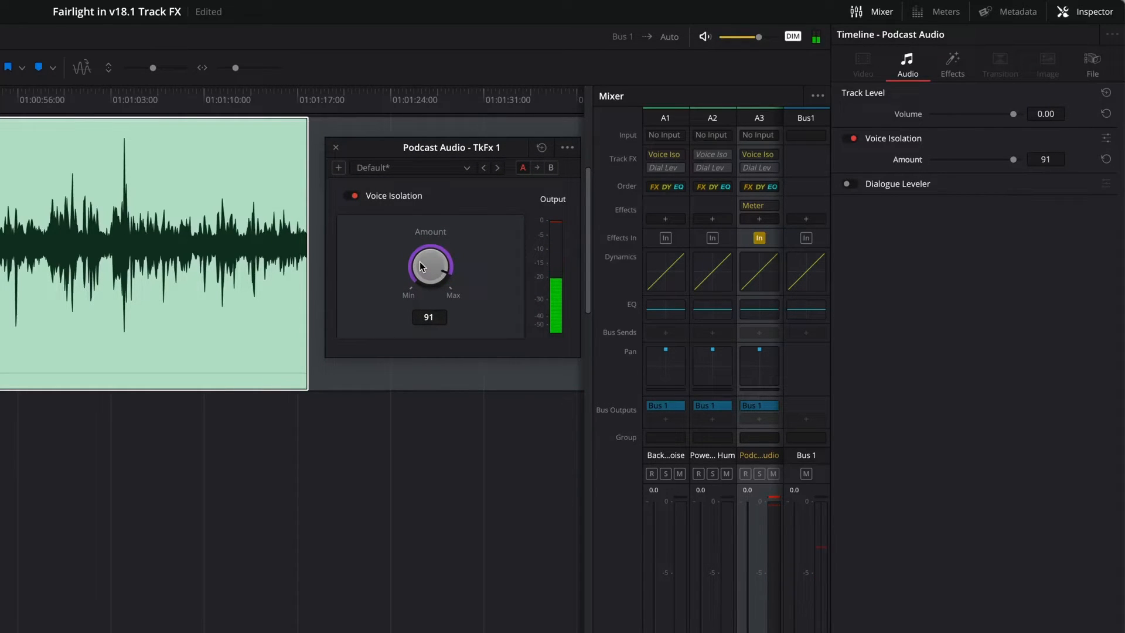
left_click(348, 196)
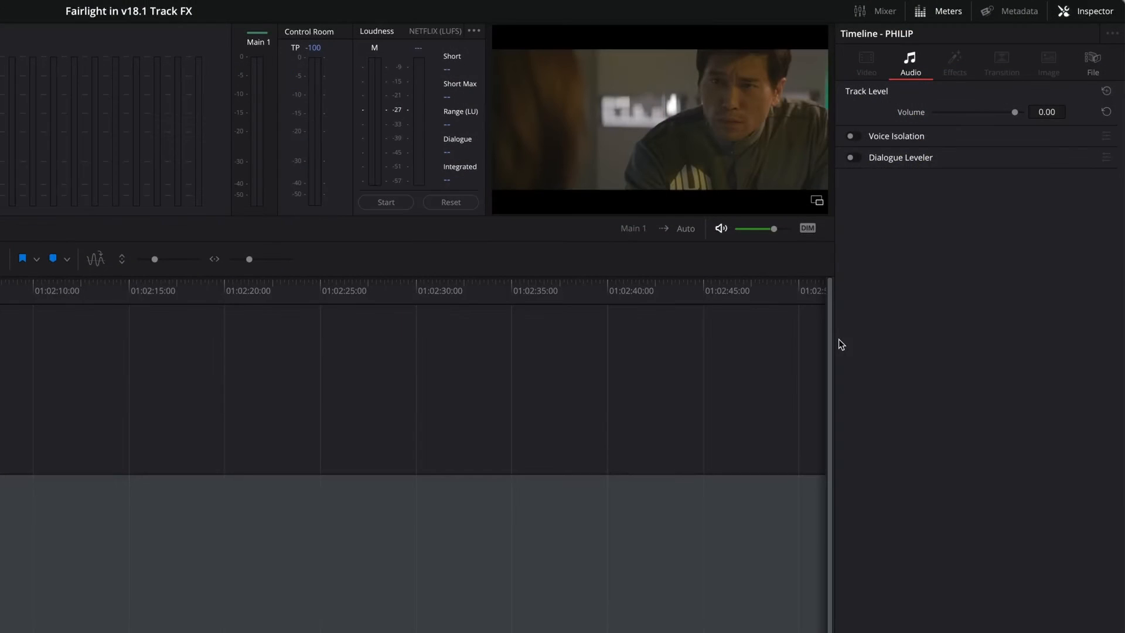
Toggle Dialogue Leveler on and off on the PHILIP track to preview its default options
left_click(851, 157)
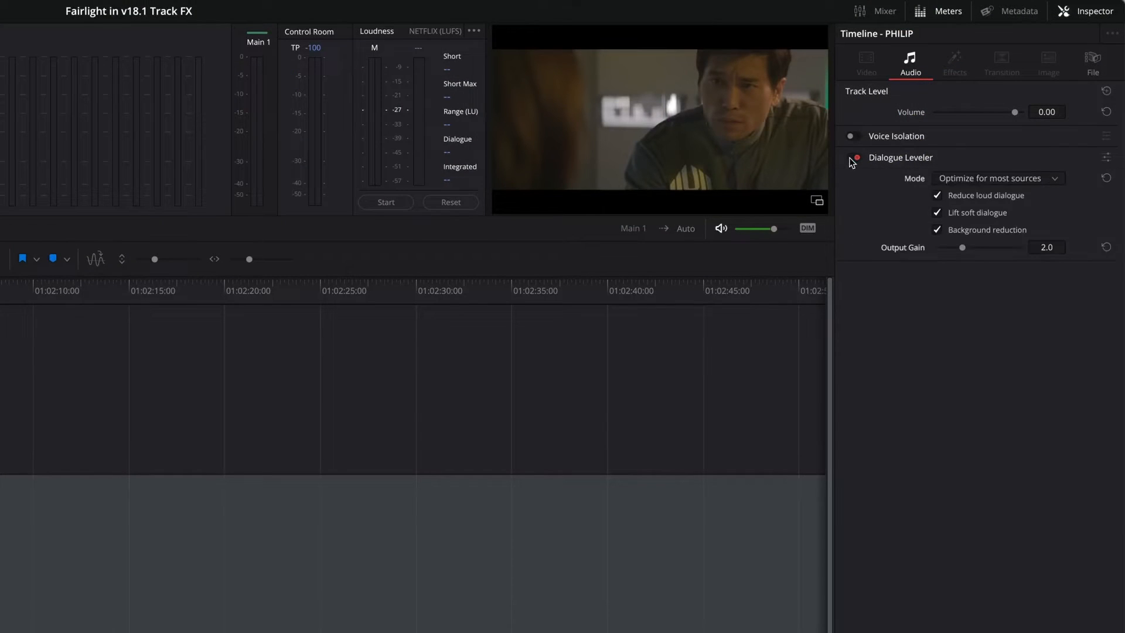
left_click(854, 157)
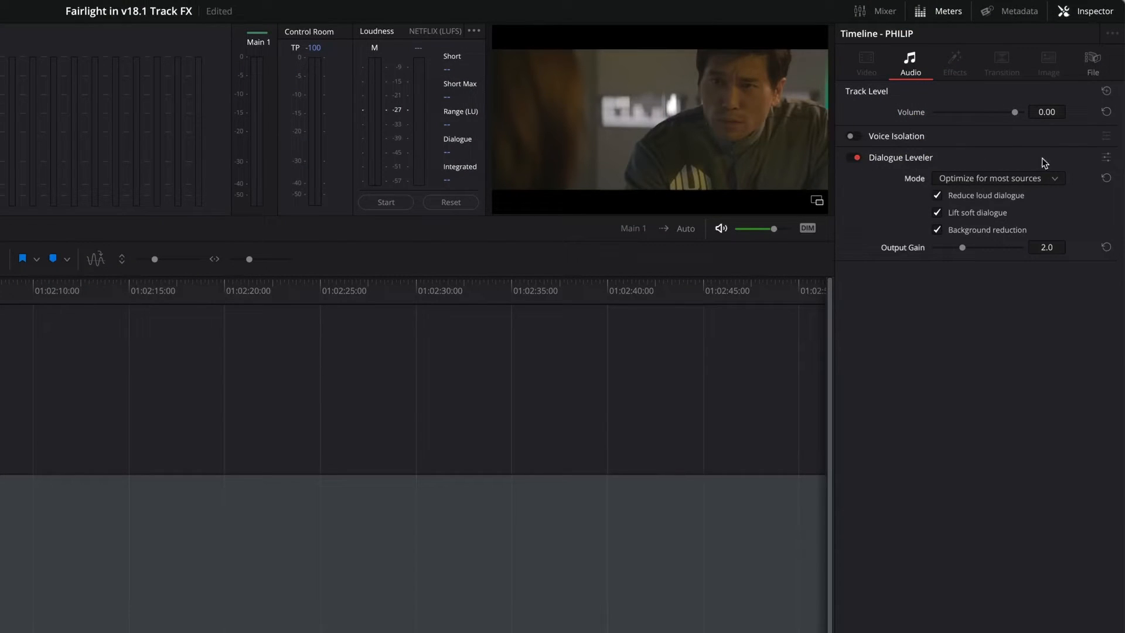
left_click(1106, 156)
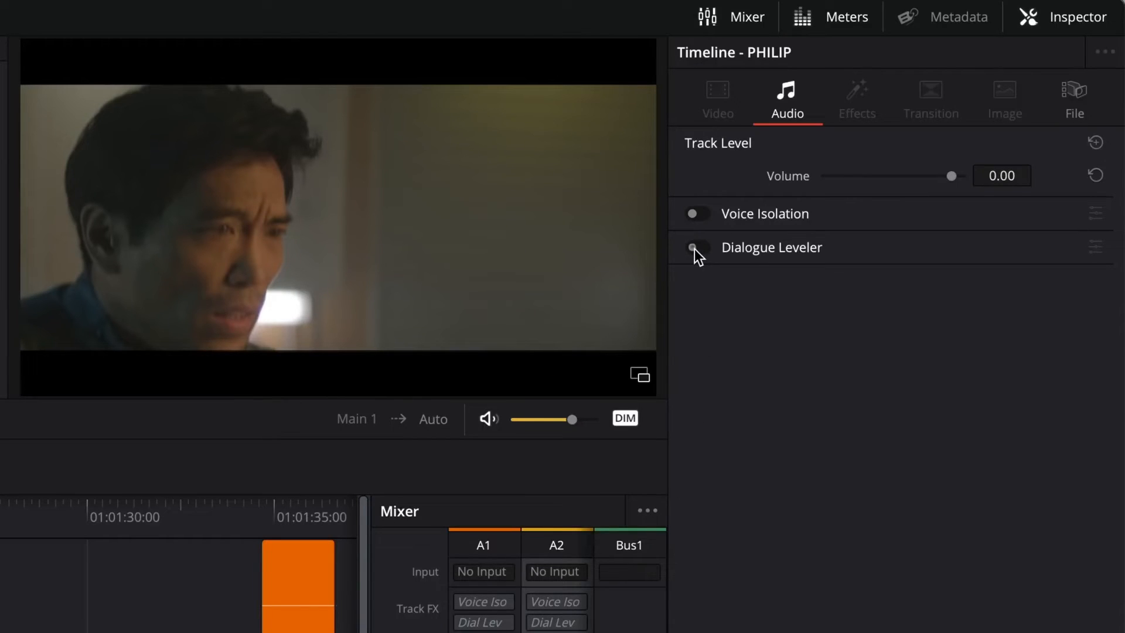
Enable Dialogue Leveler on the PHILIP track, review its settings and return to the podcast timeline
left_click(696, 247)
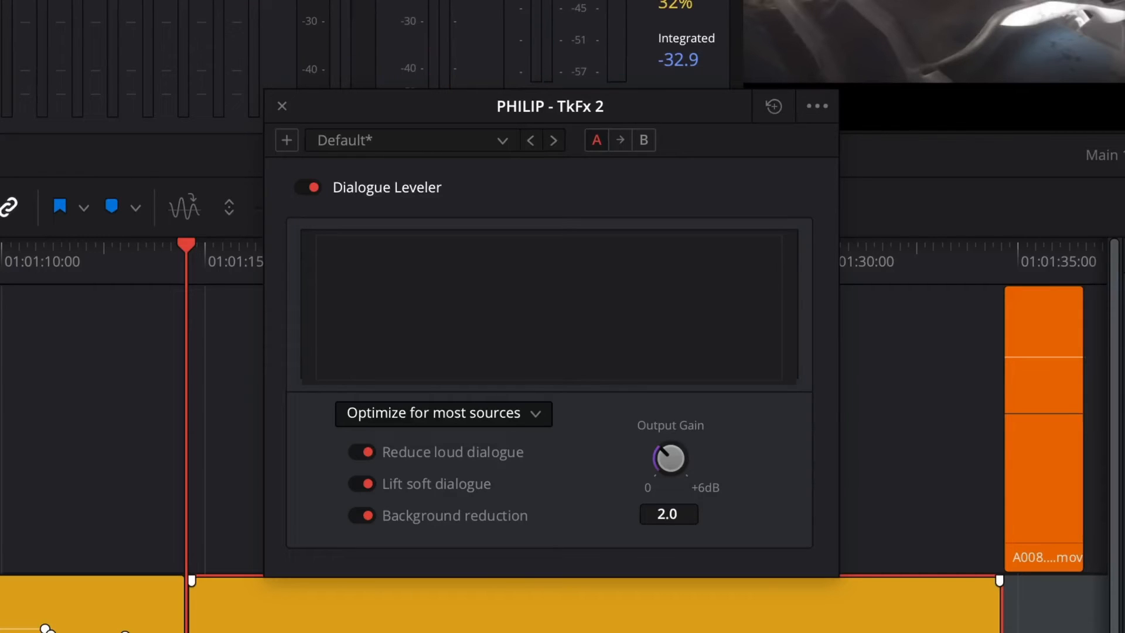
left_click(443, 413)
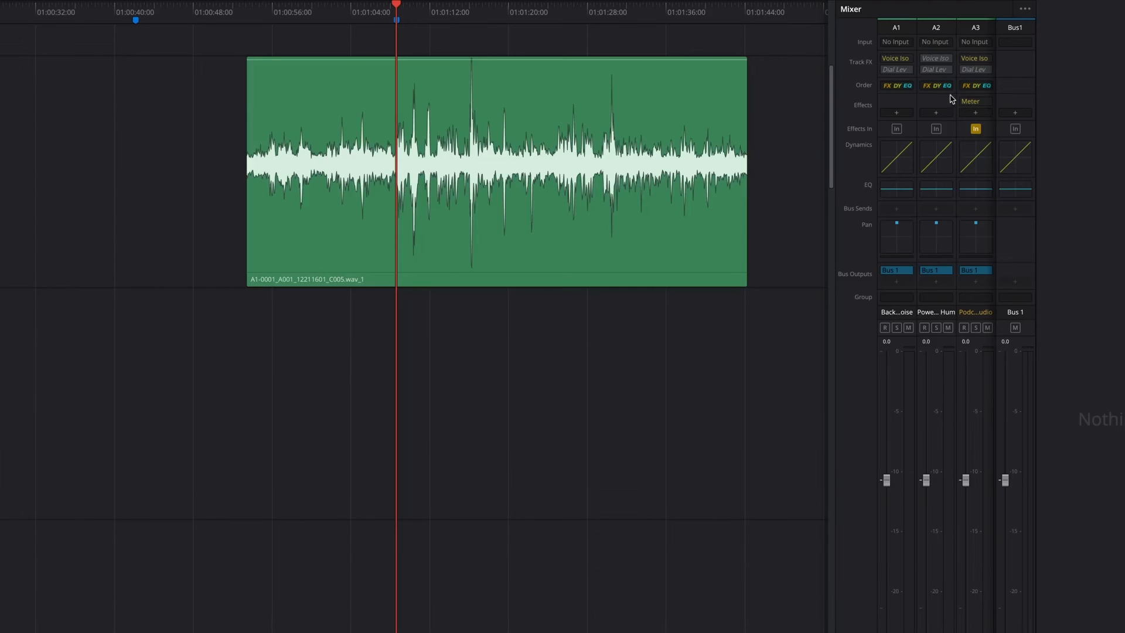
Bring up the chef kitchen clip's timeline with Voice Isolation active on Audio 1
left_click(975, 69)
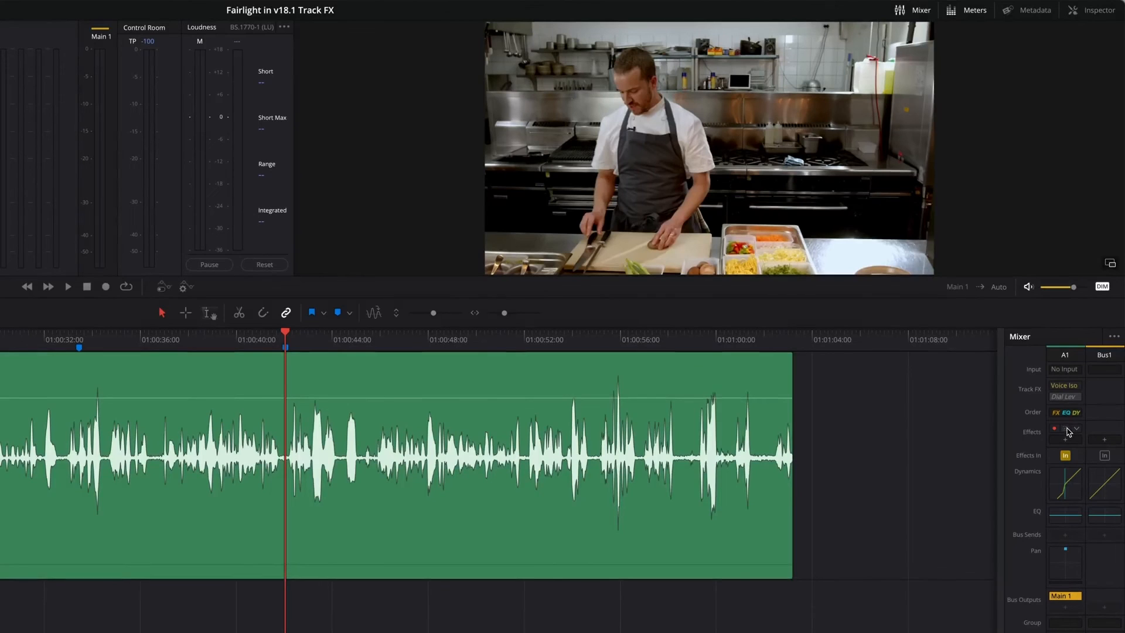
Enable Dialogue Leveler on the chef track and show Voice Isolation controls at amount 99
left_click(52, 286)
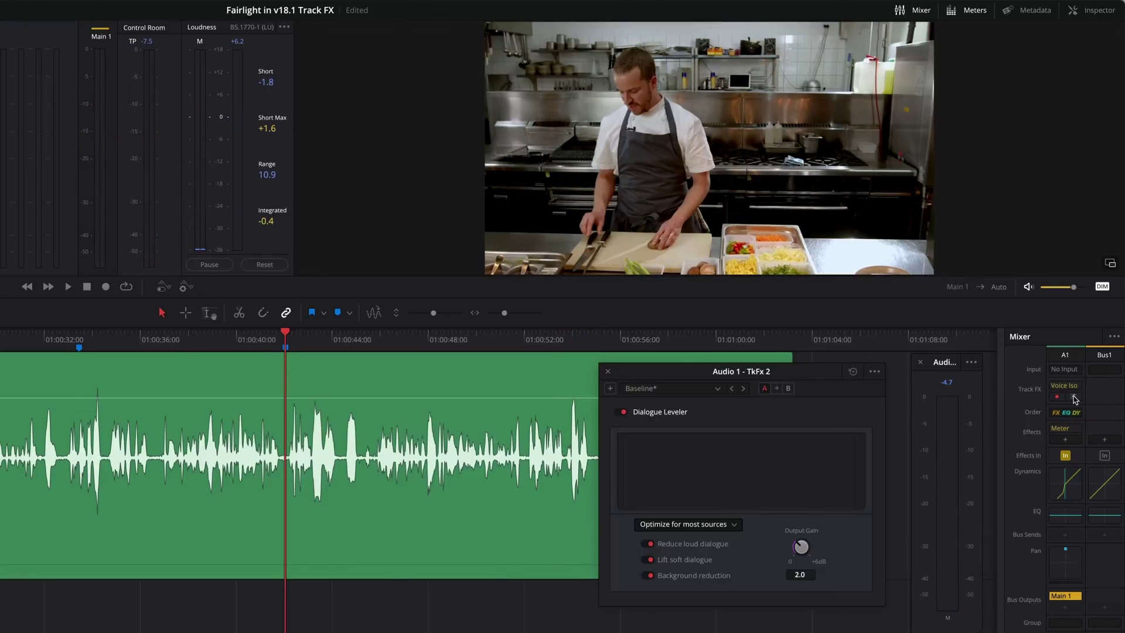
left_click(66, 286)
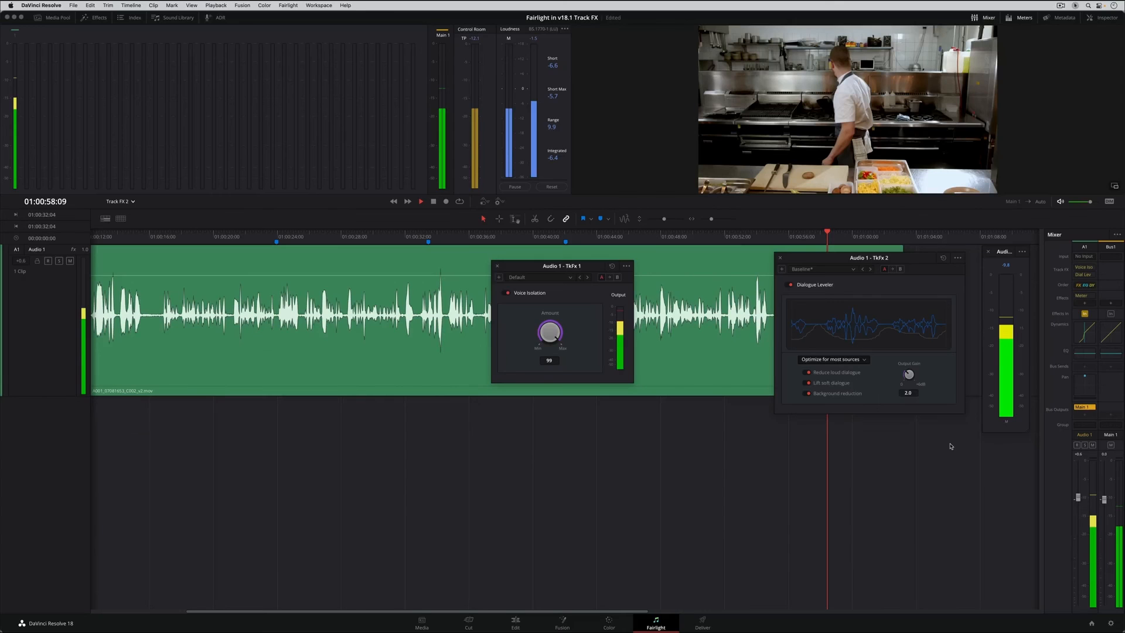
Review the chef Audio 1 track on the Cut page with the Dialogue Leveler settings expanded
left_click(468, 625)
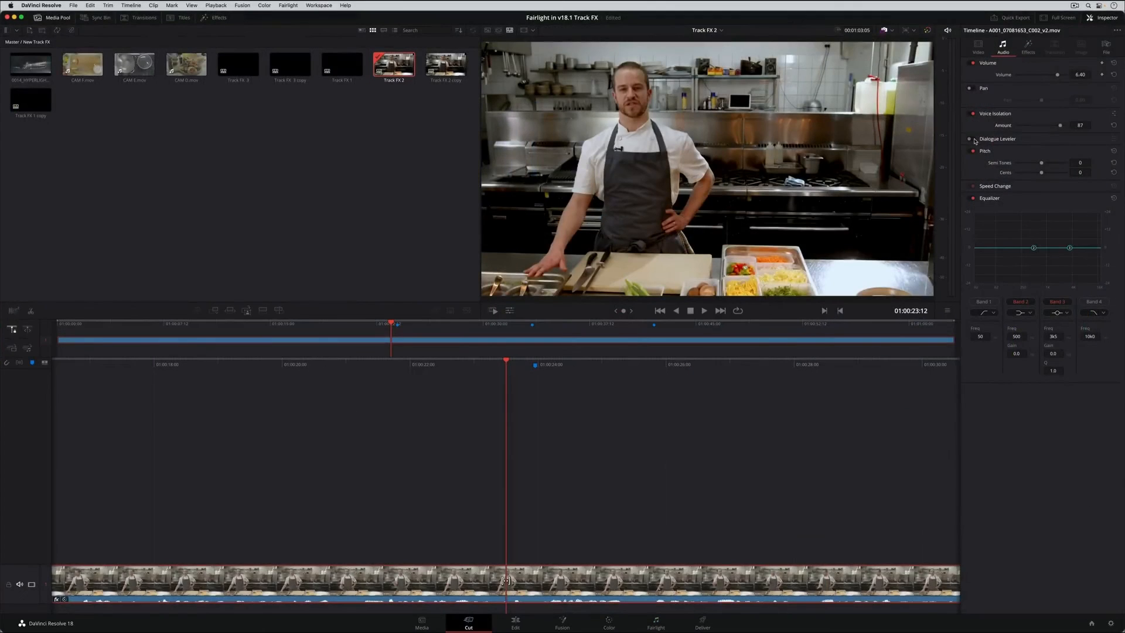
left_click(704, 311)
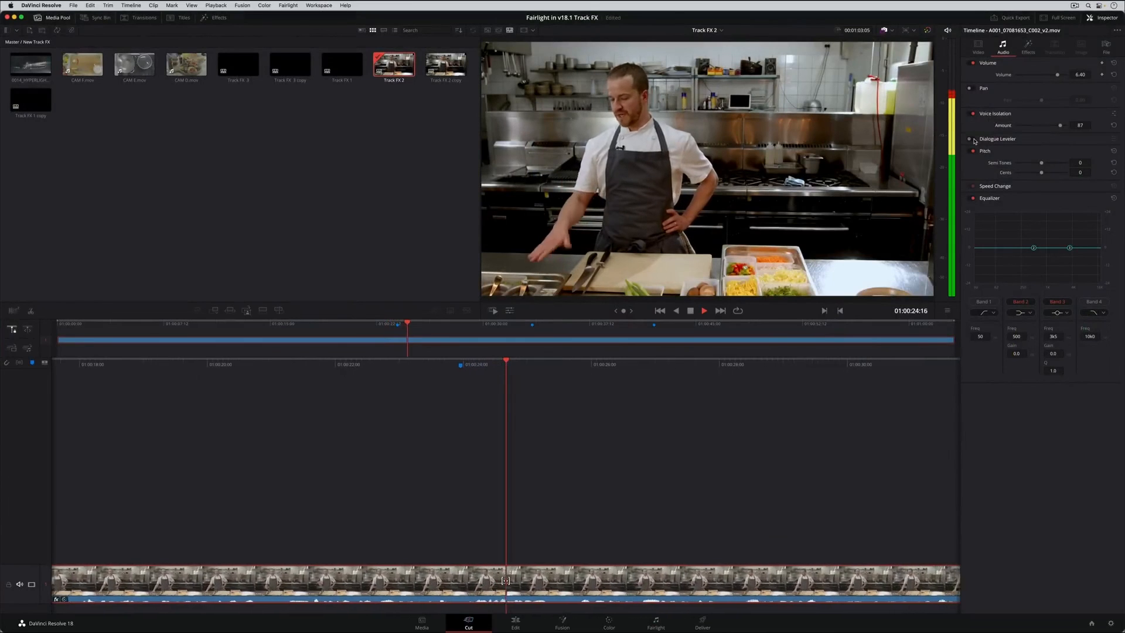
left_click(970, 140)
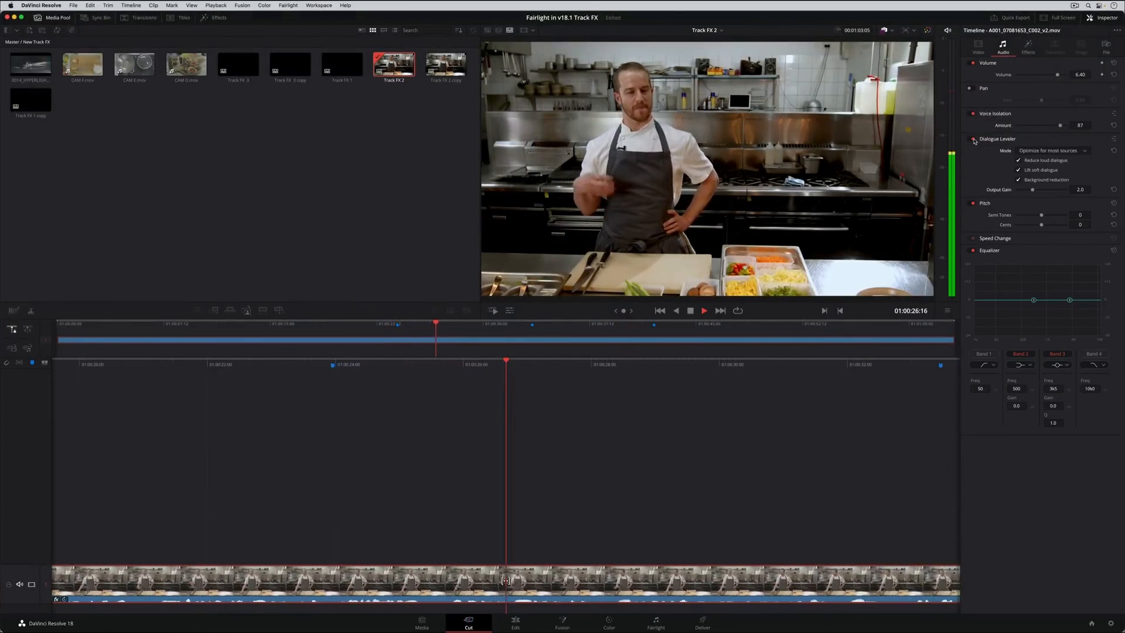
Inspect the same track on the Edit page, Voice Isolation at 86 and Dialogue Leveler enabled
left_click(513, 623)
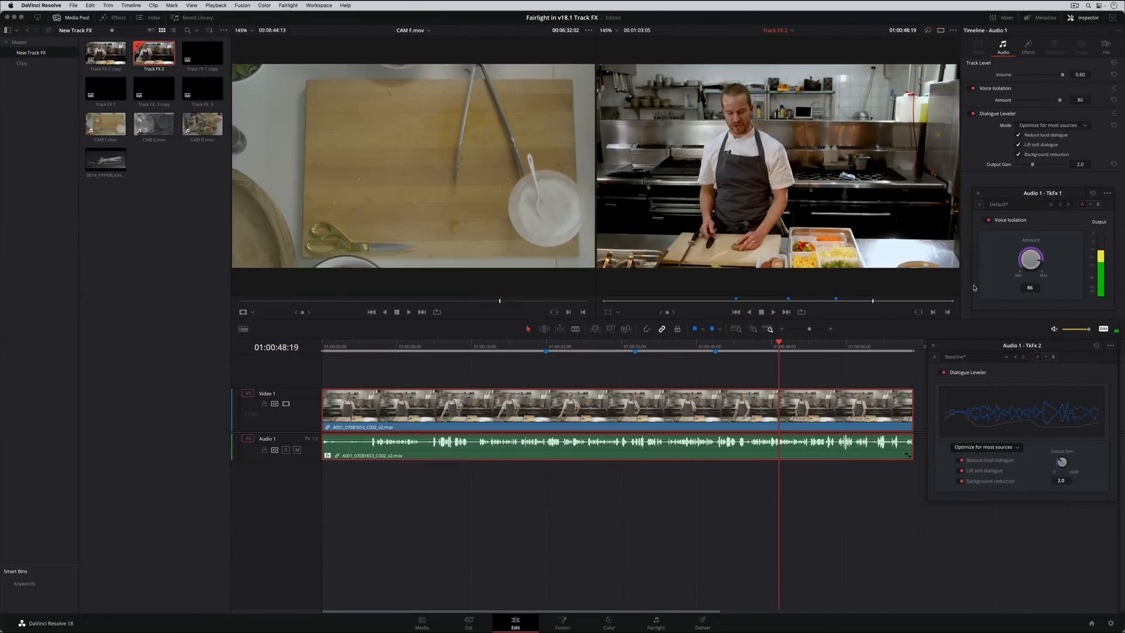
left_click(978, 192)
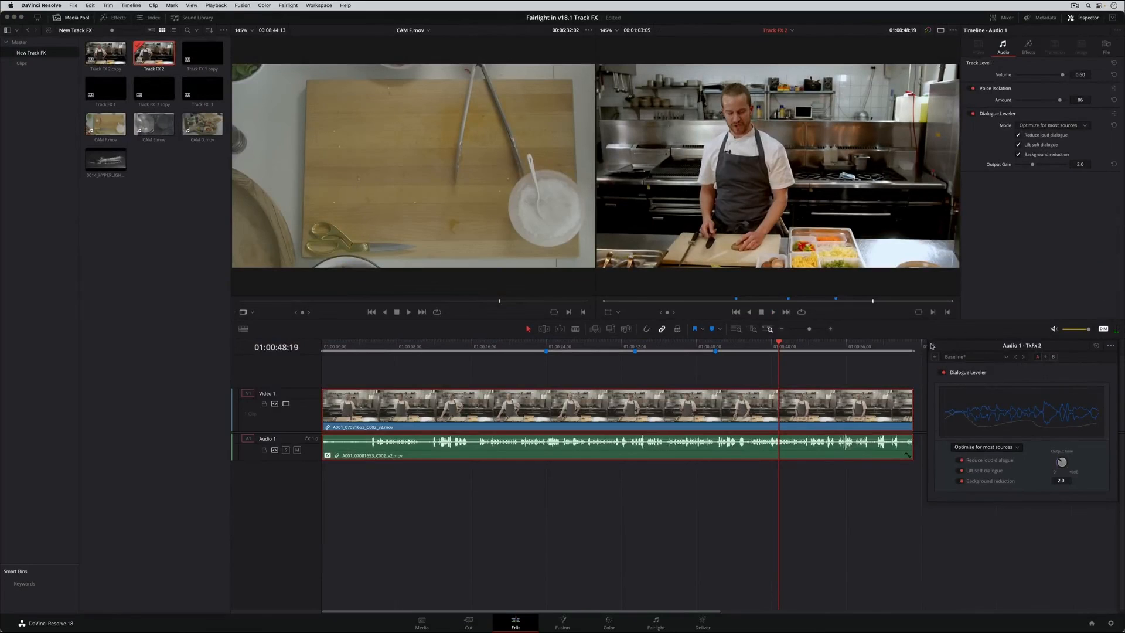